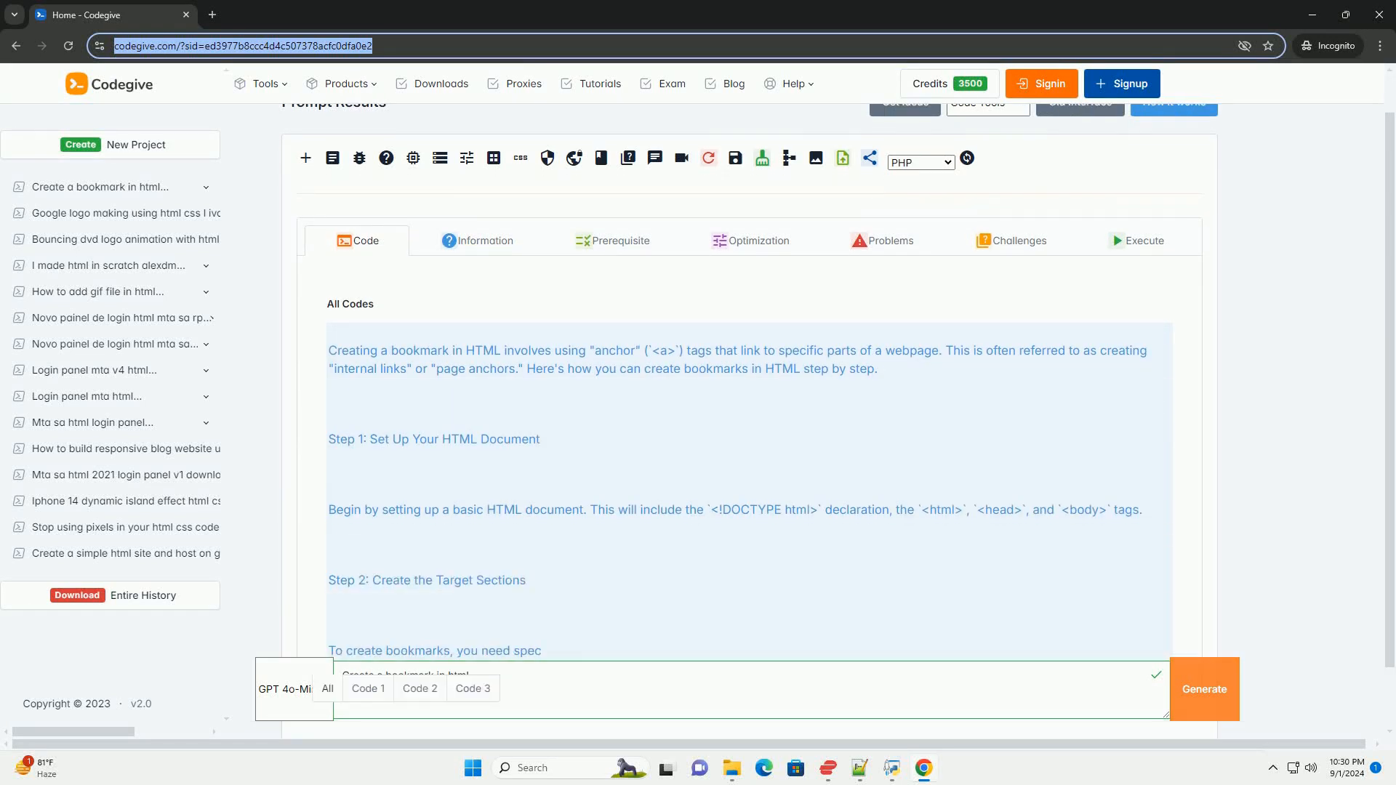
scroll(down, 3)
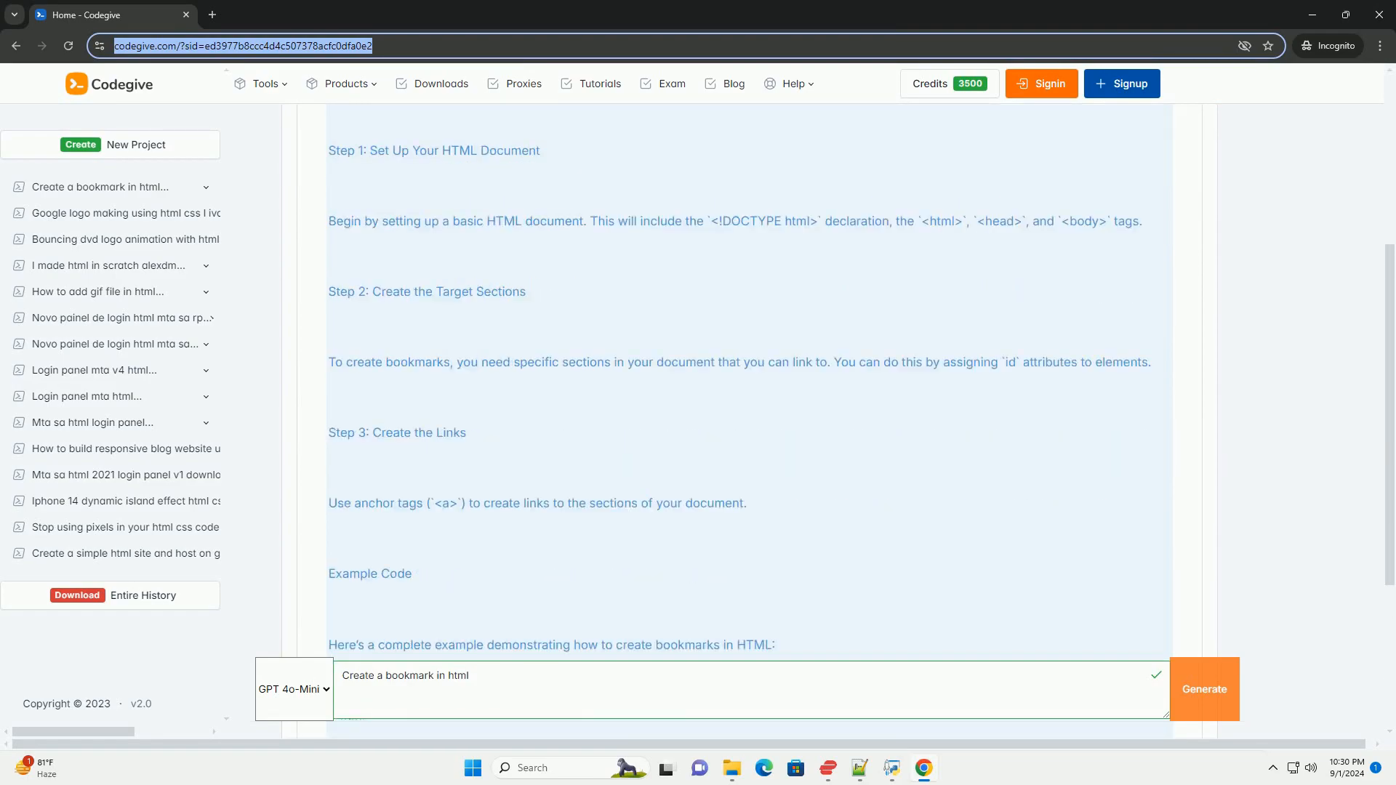
scroll(down, 3)
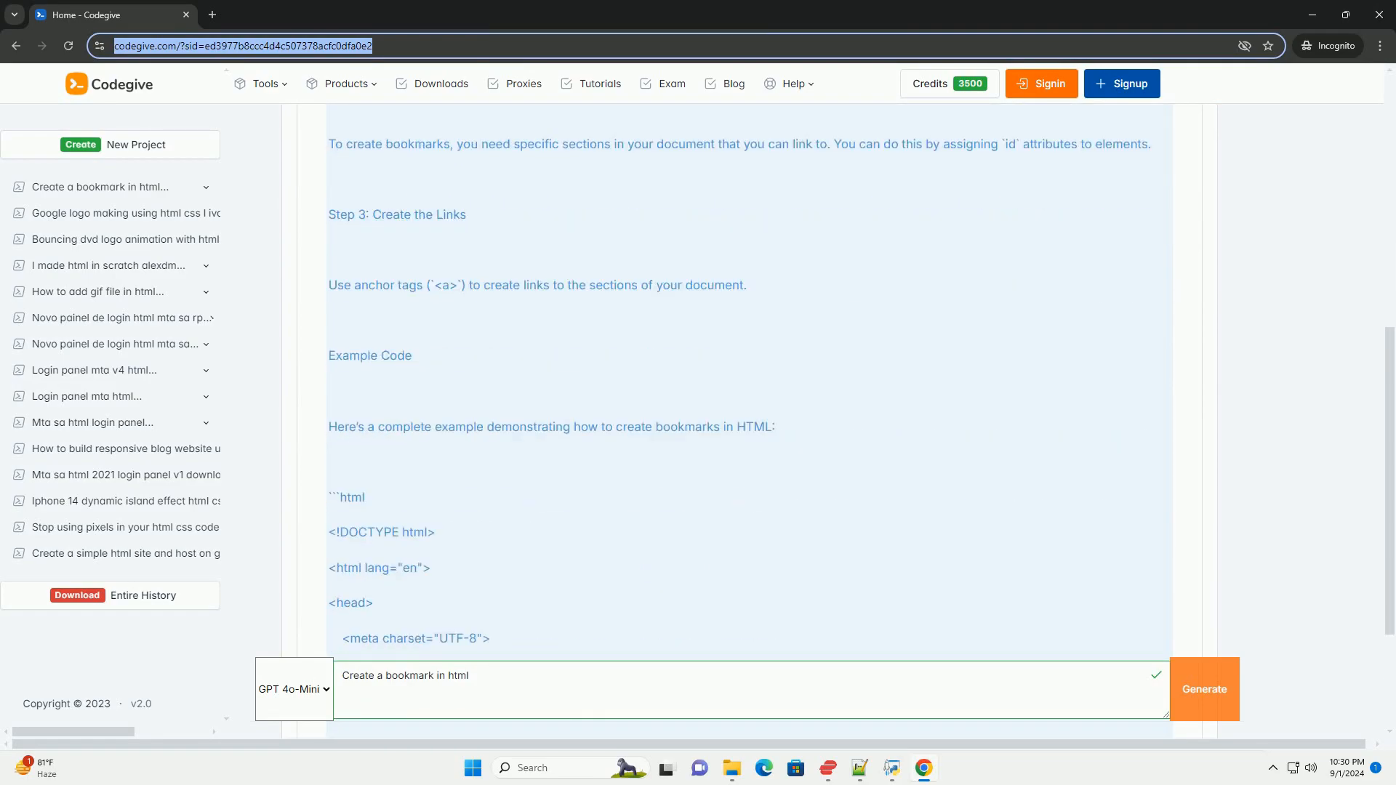
scroll(down, 3)
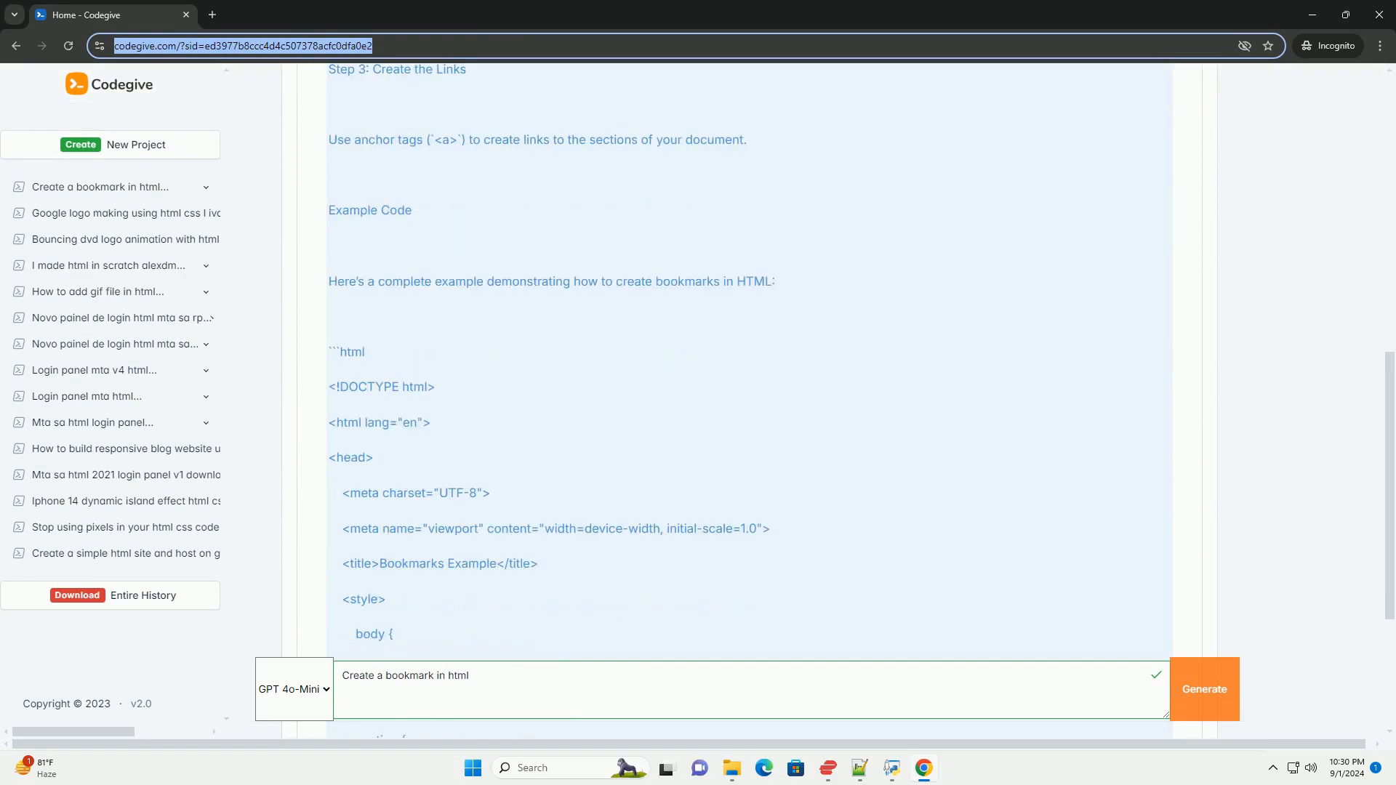
scroll(down, 3)
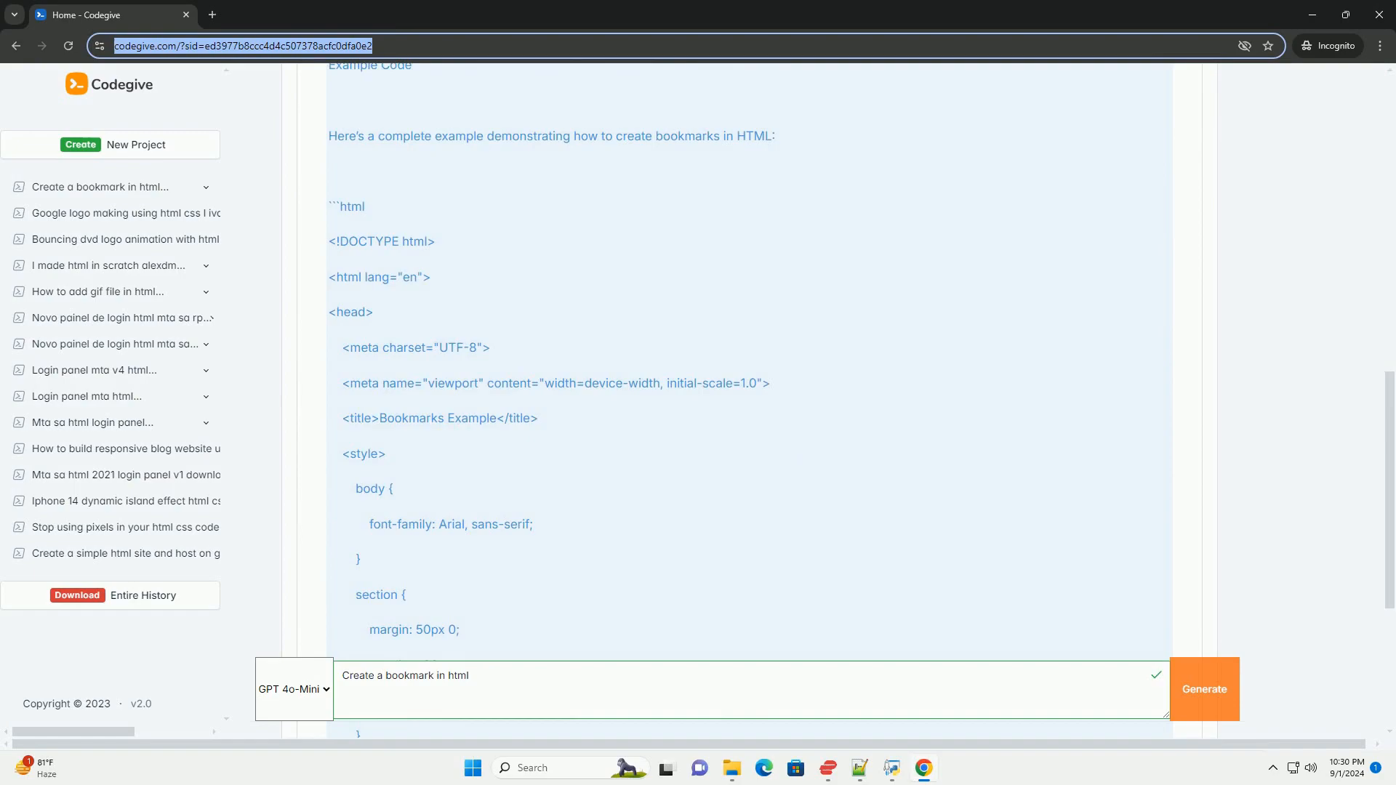
scroll(down, 3)
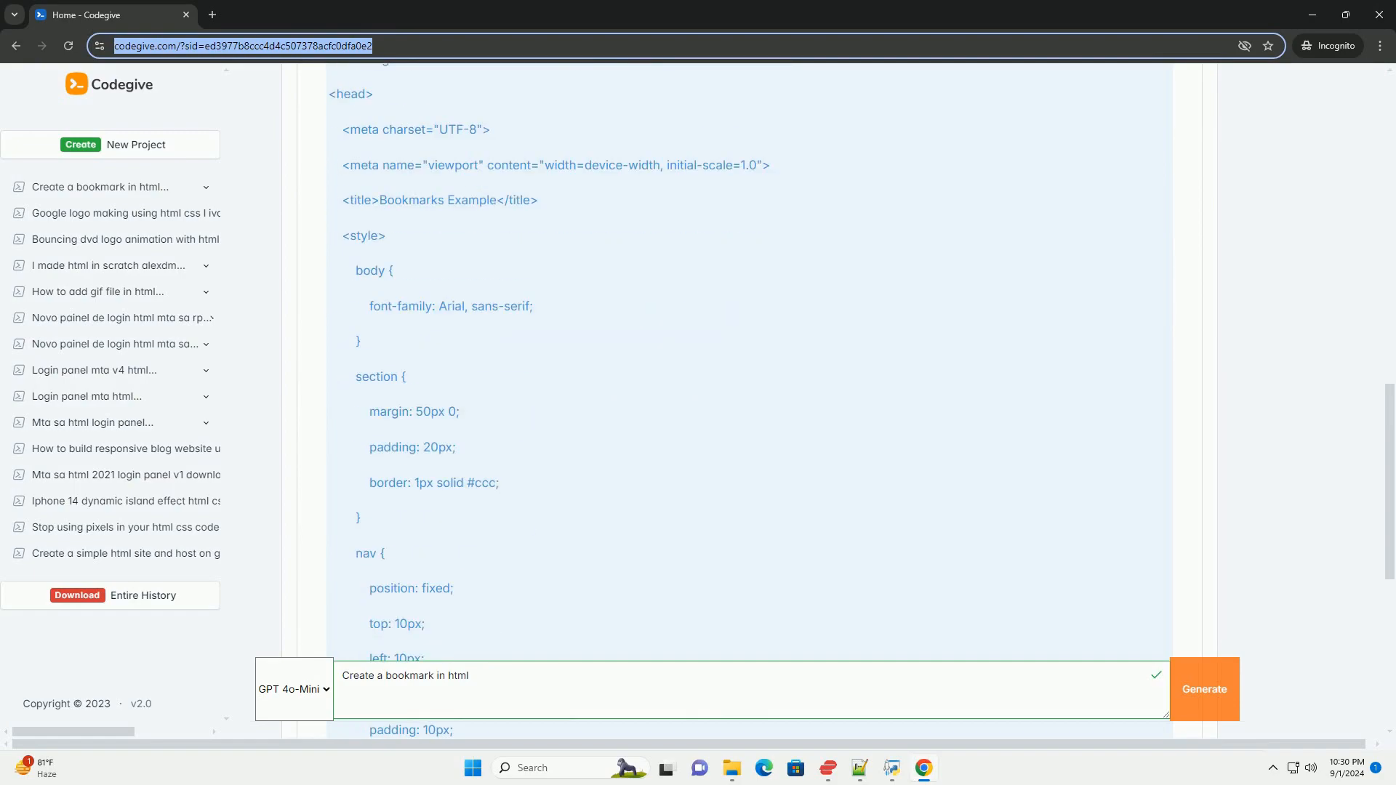
scroll(down, 3)
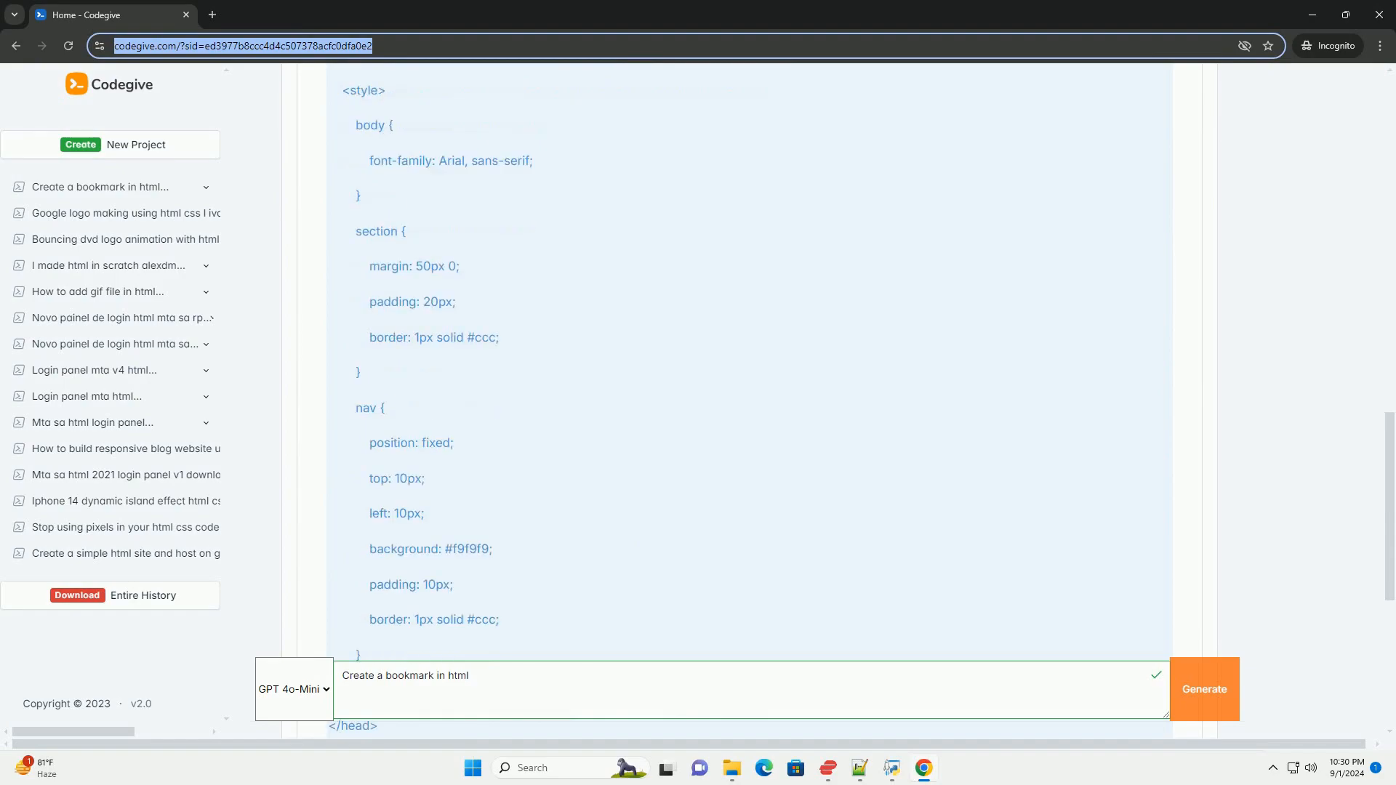
scroll(down, 3)
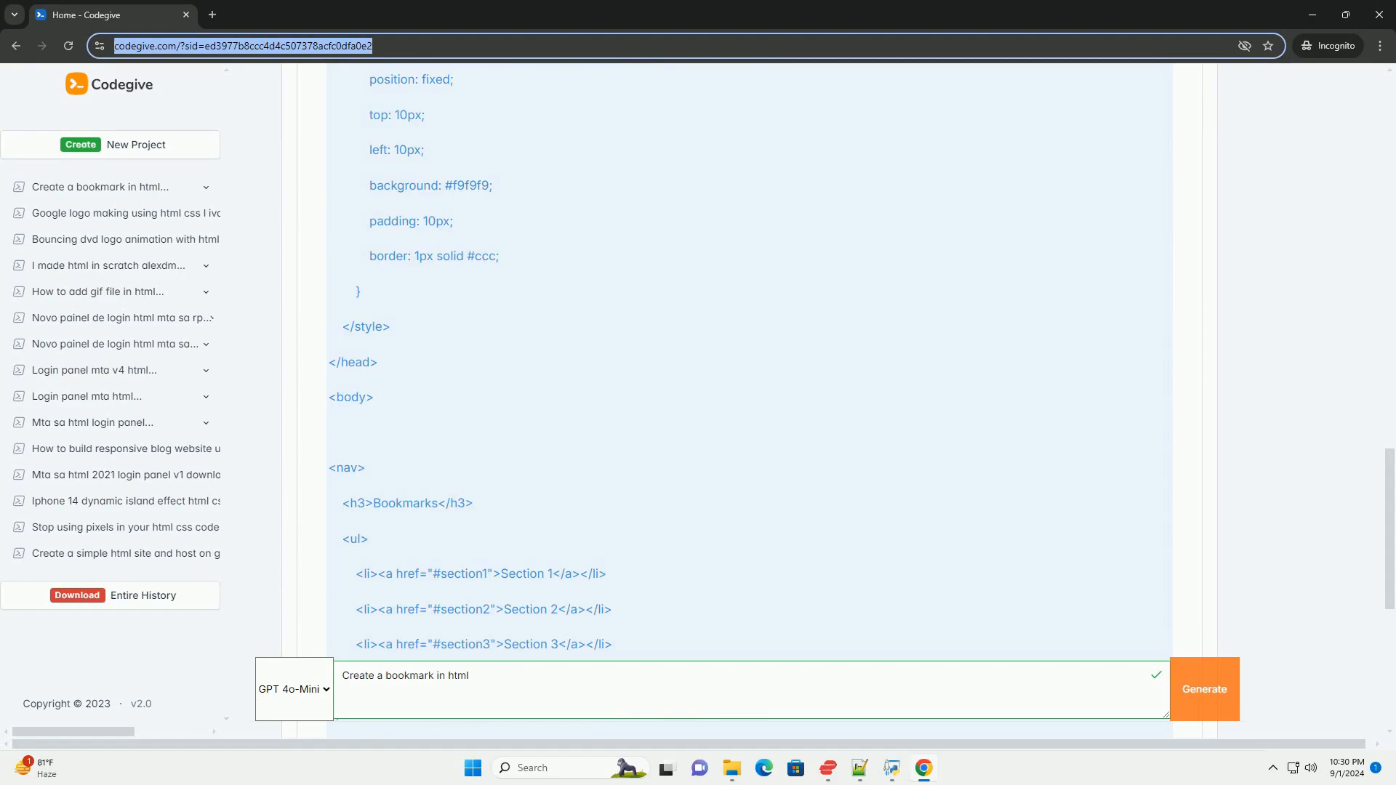
scroll(down, 3)
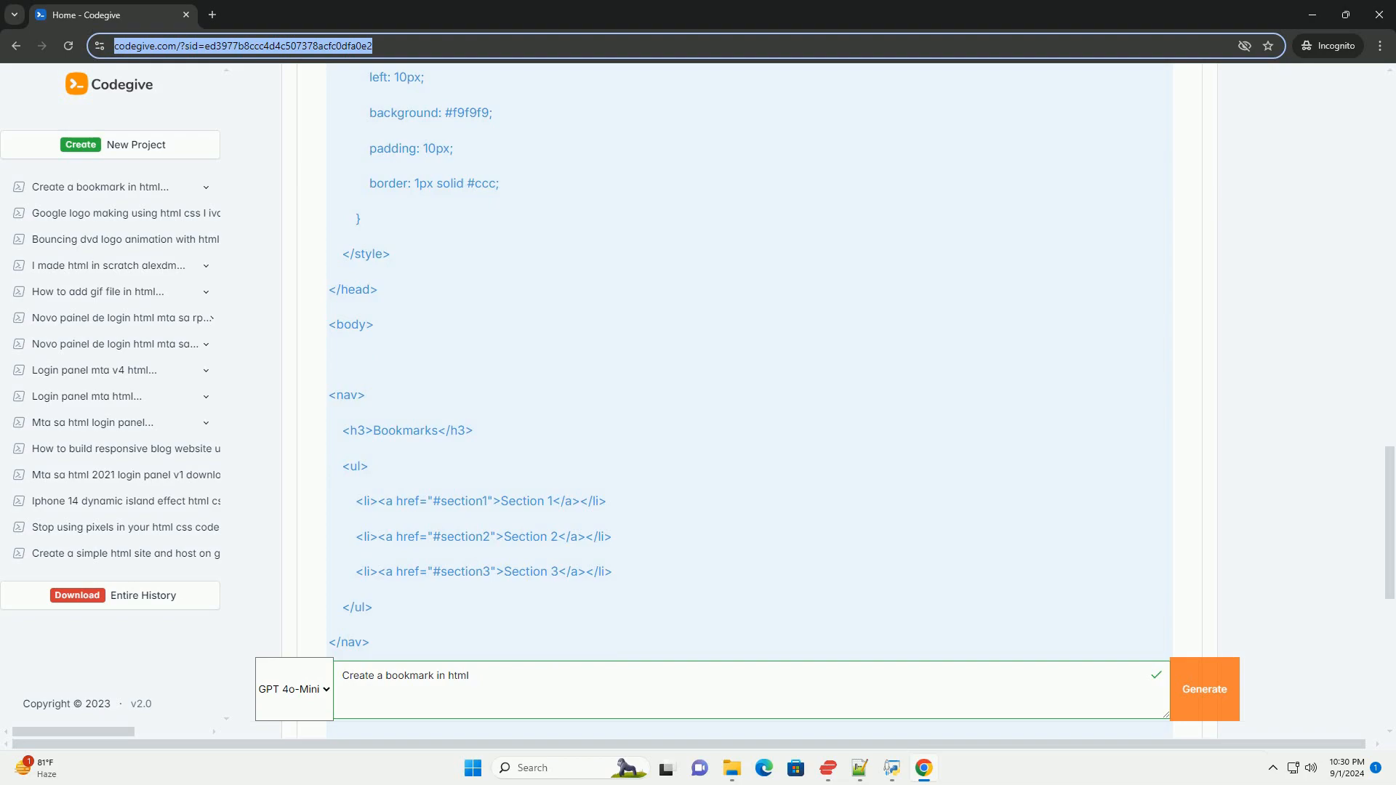
scroll(down, 3)
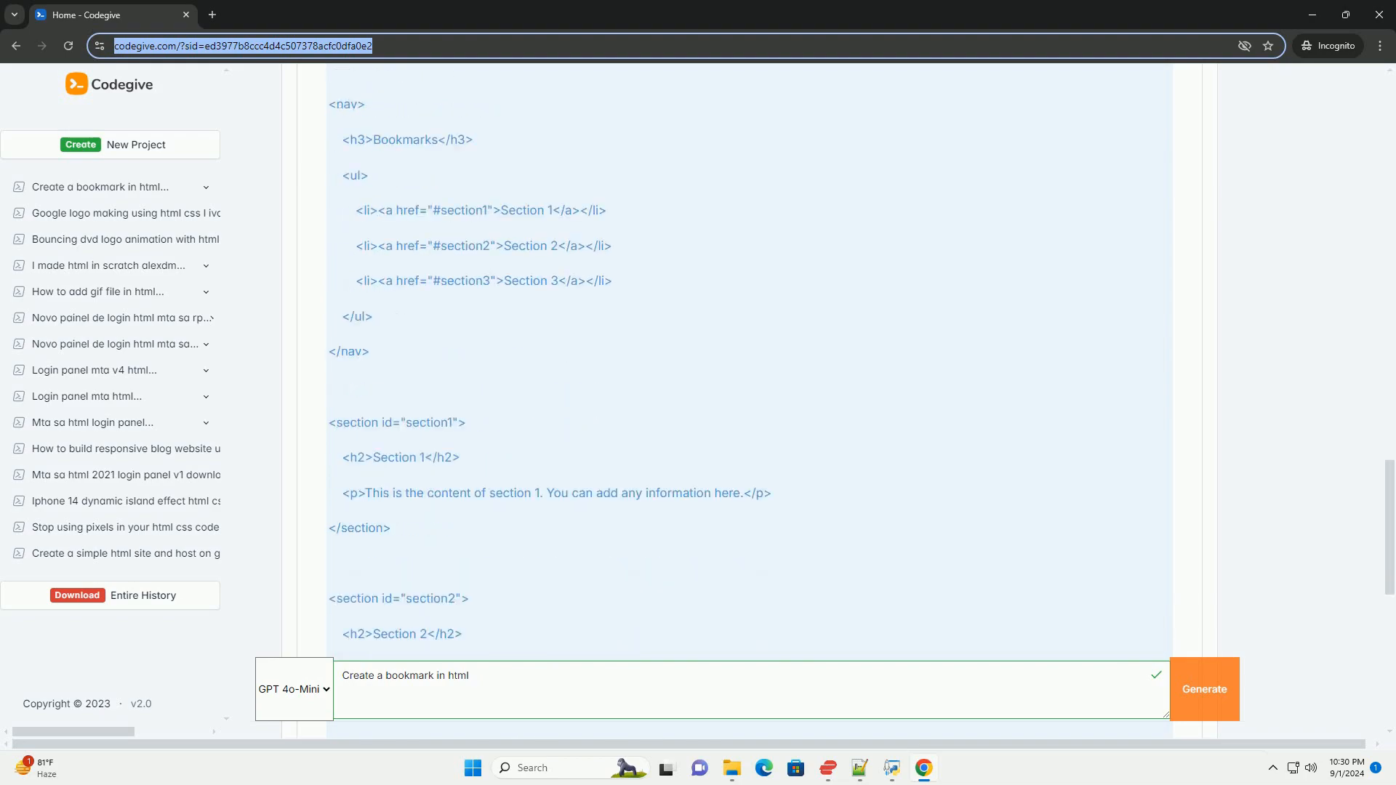
scroll(down, 3)
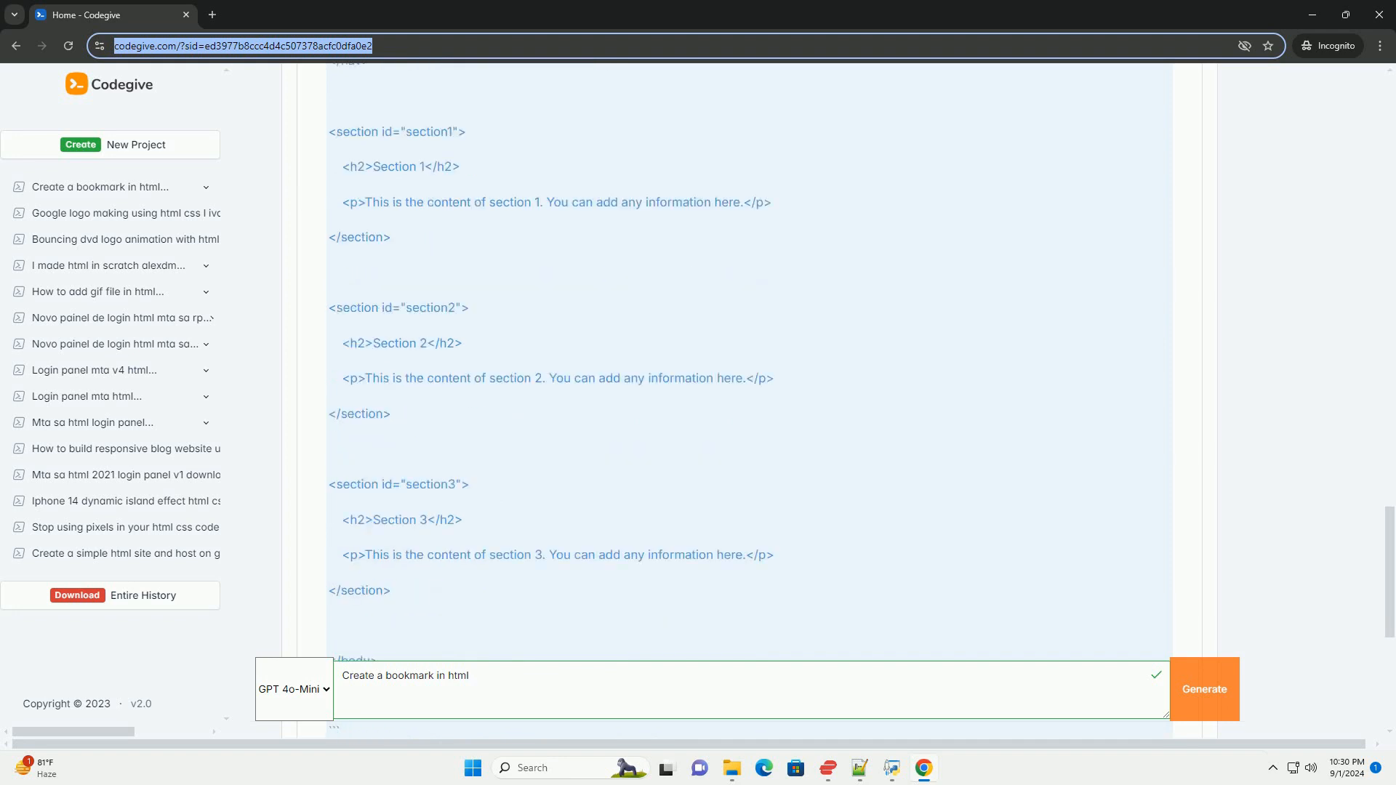
scroll(down, 3)
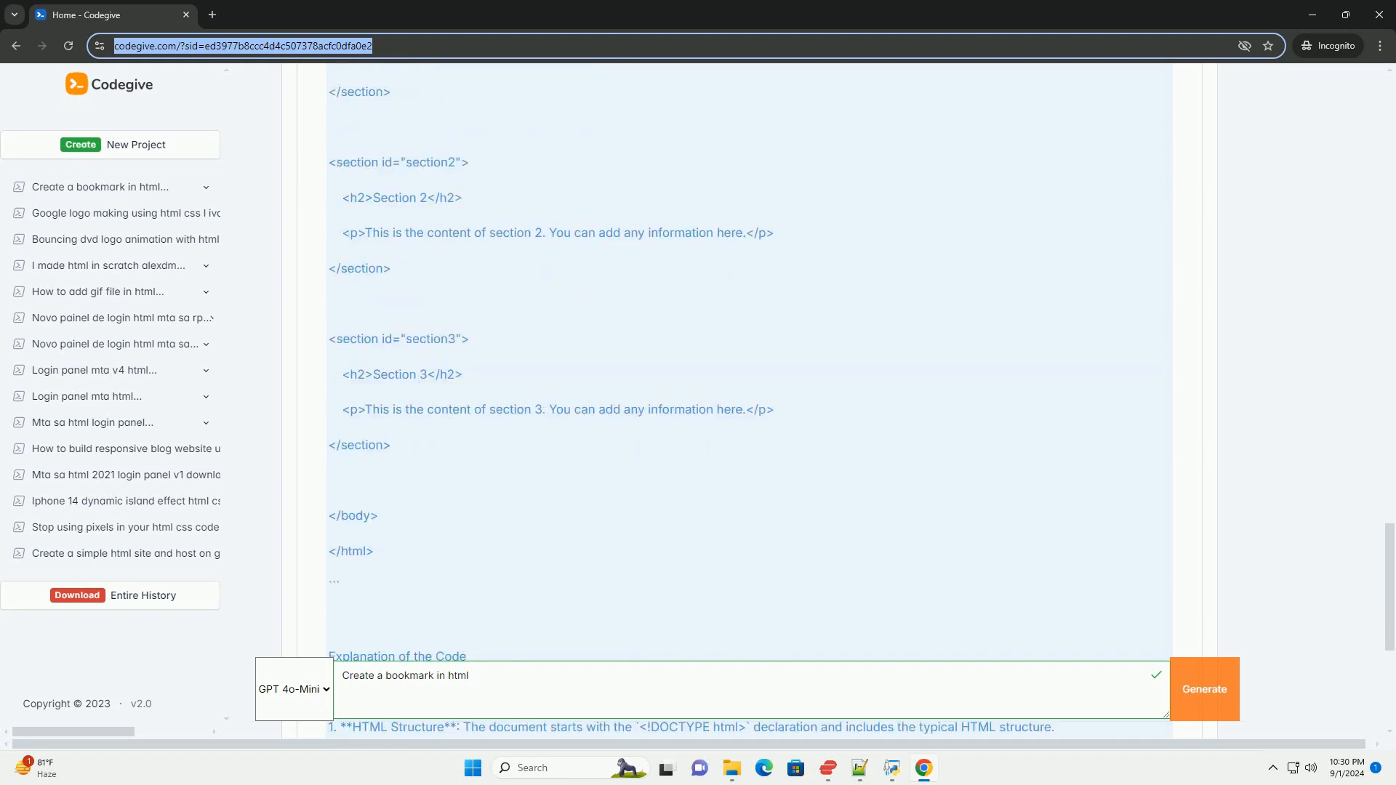
scroll(down, 3)
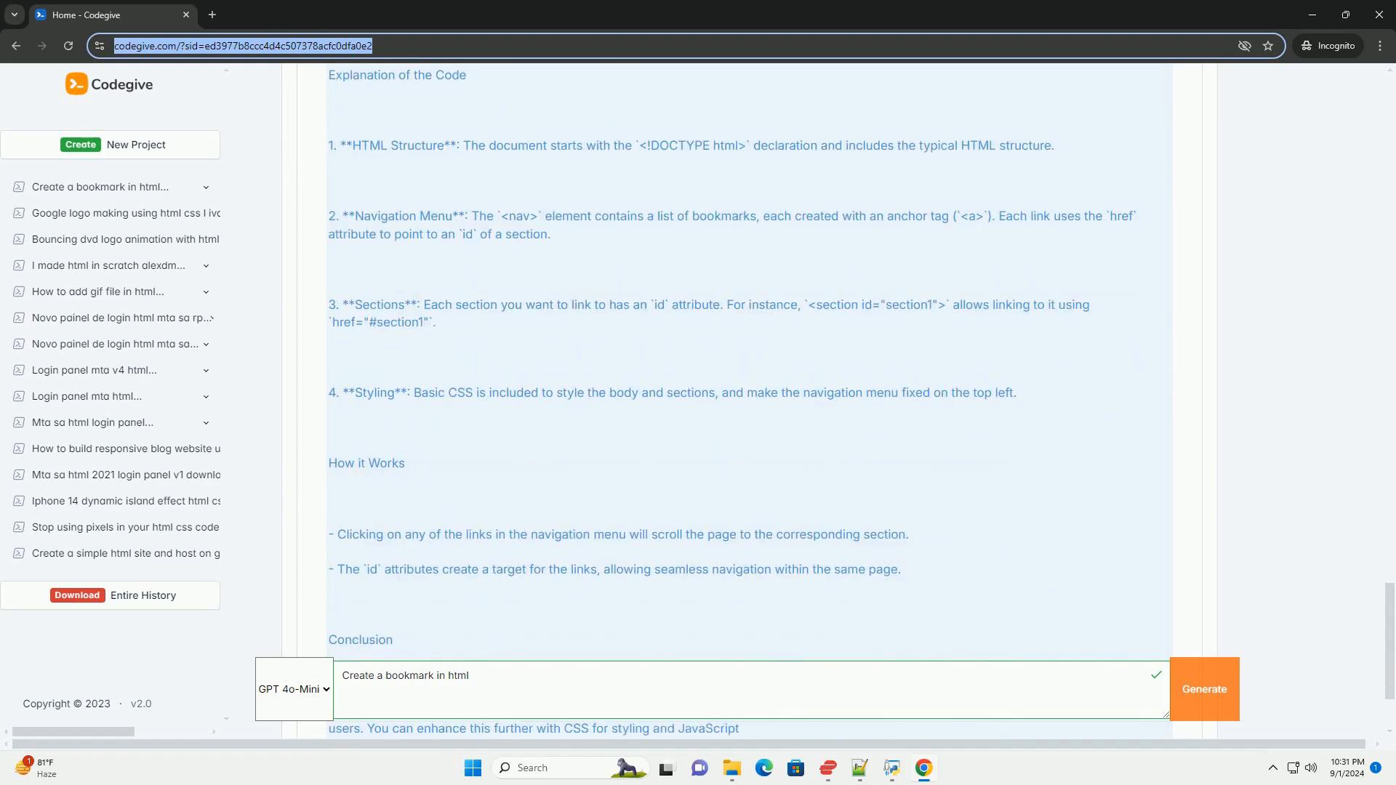
scroll(down, 3)
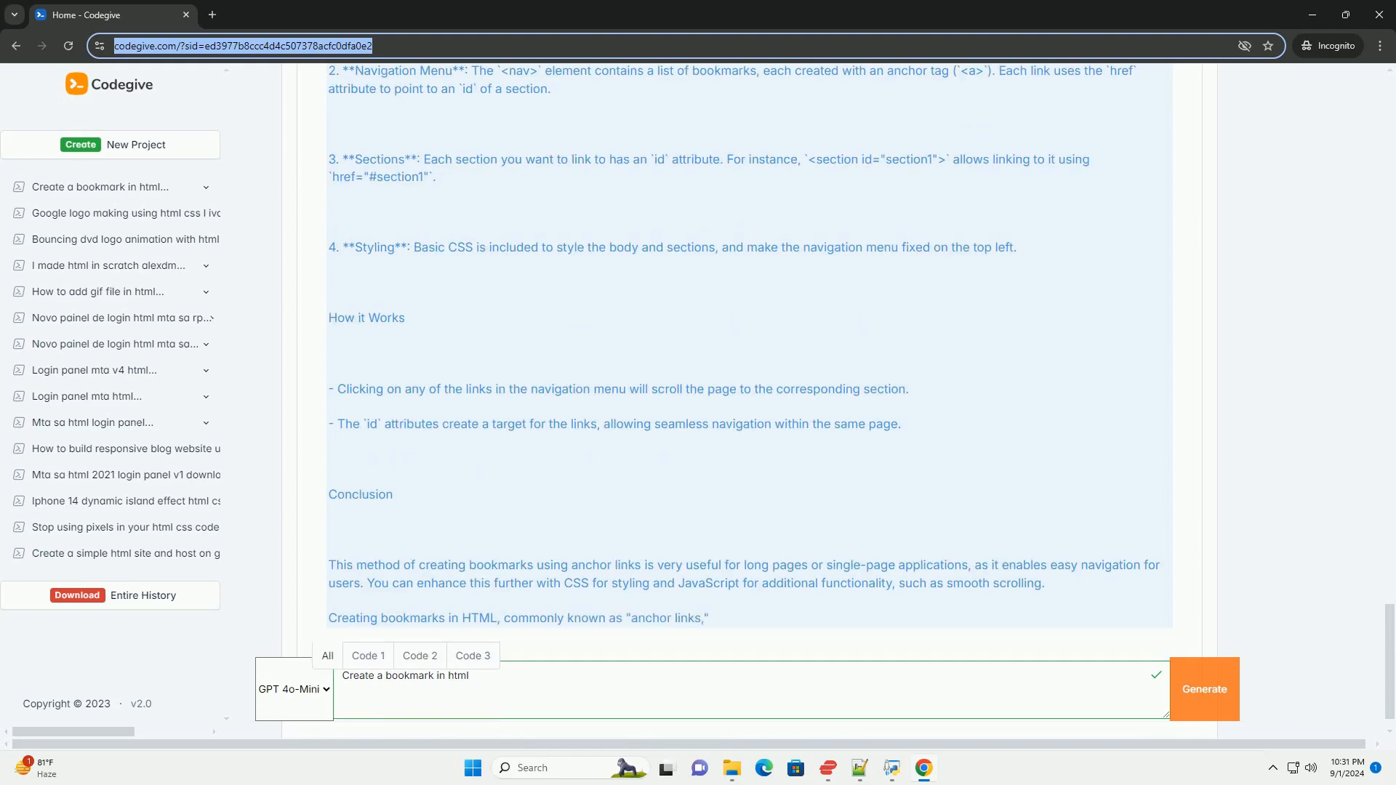
scroll(down, 3)
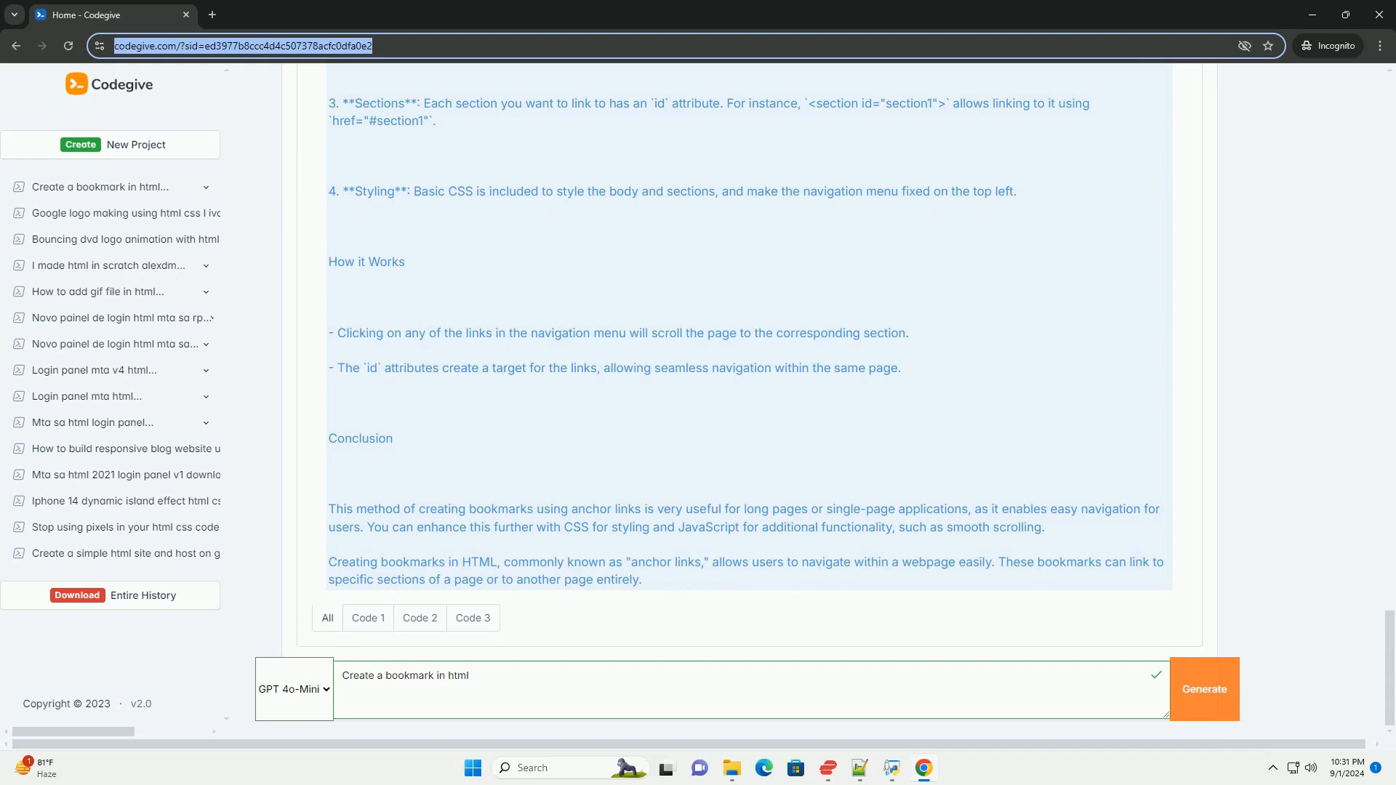
scroll(down, 3)
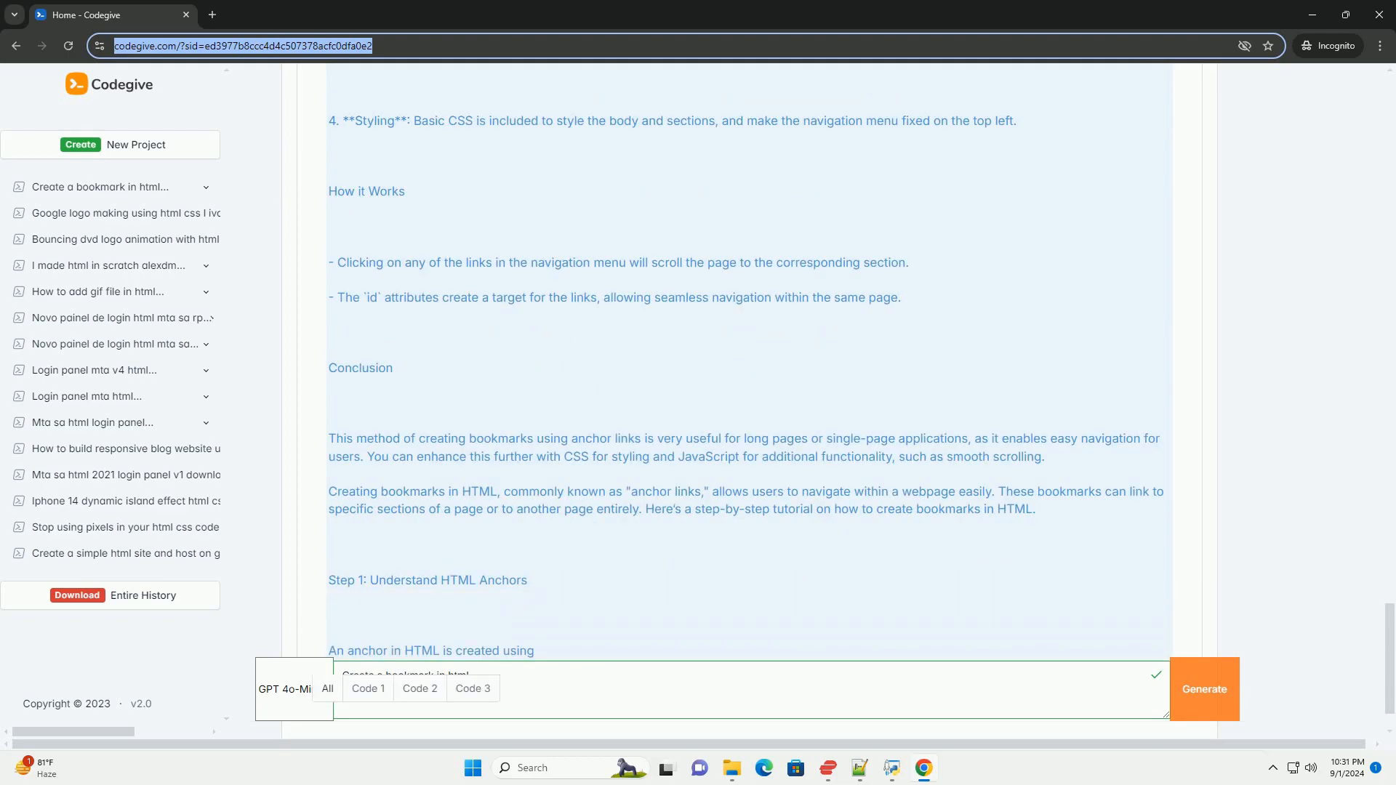
scroll(down, 3)
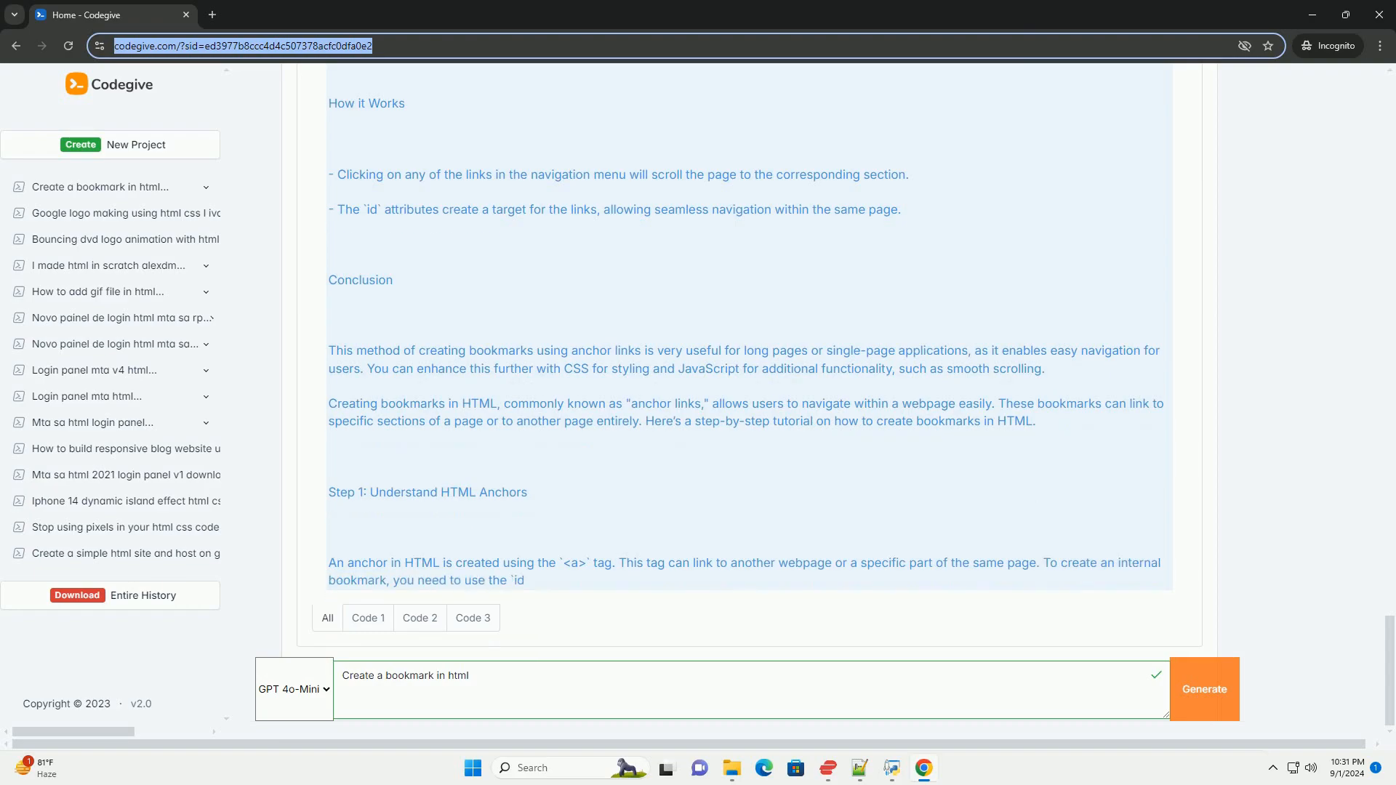
scroll(down, 3)
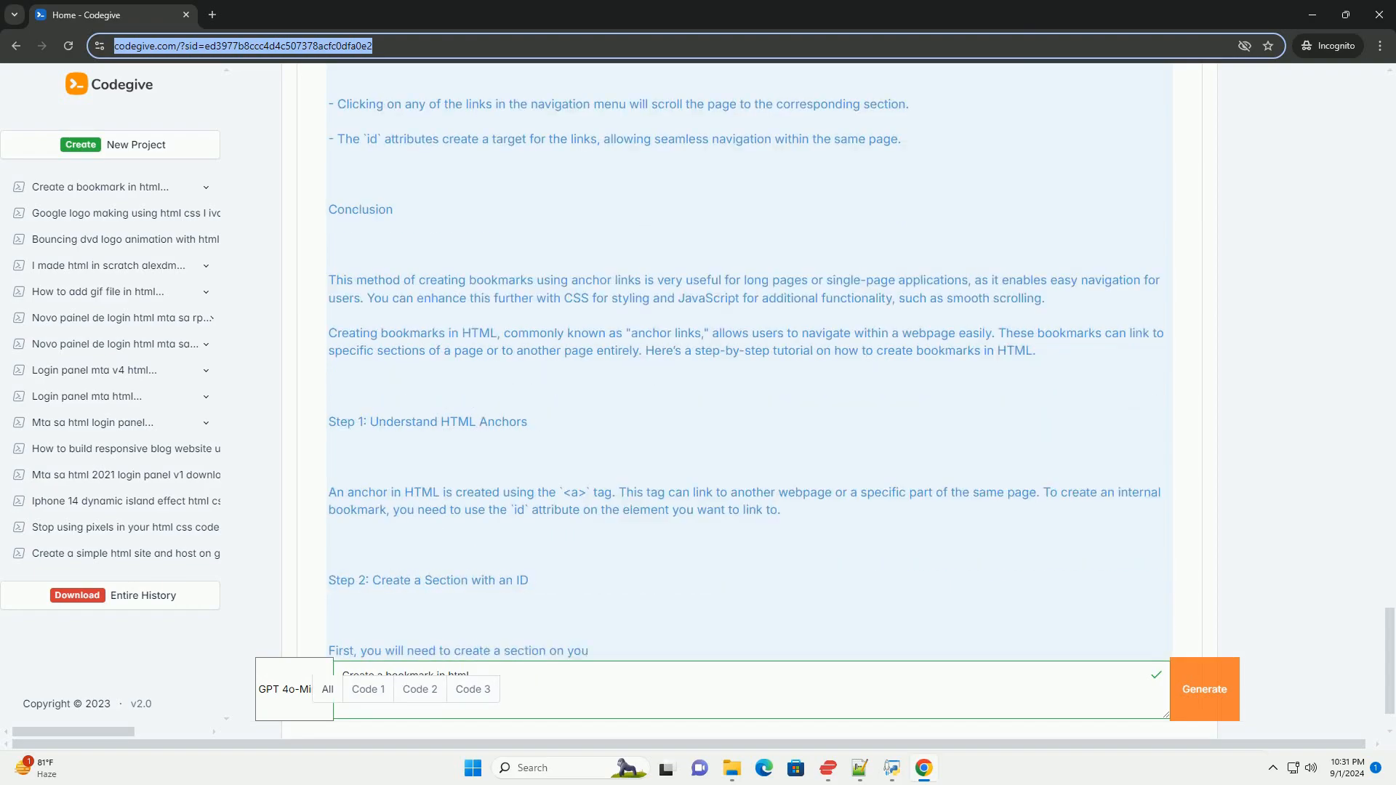
scroll(down, 3)
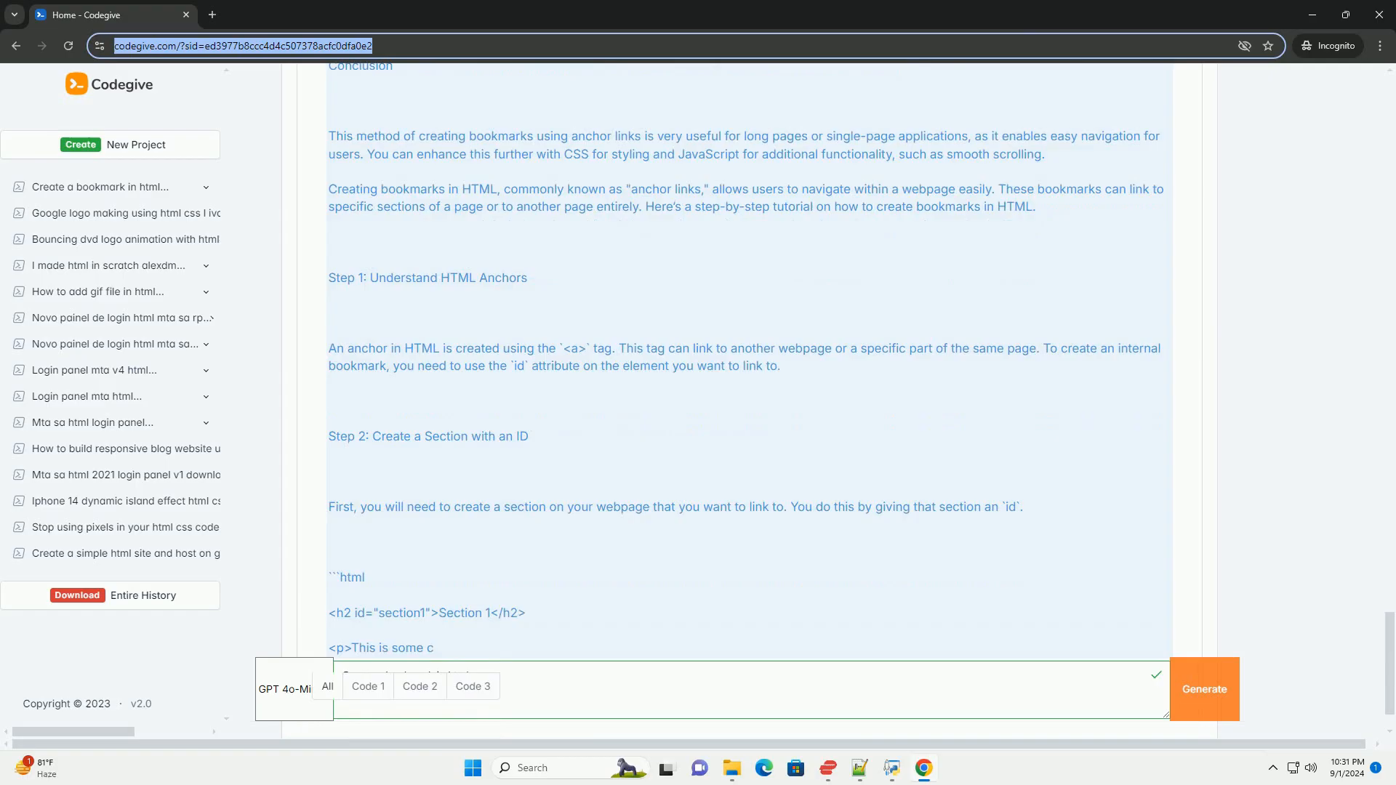
scroll(down, 3)
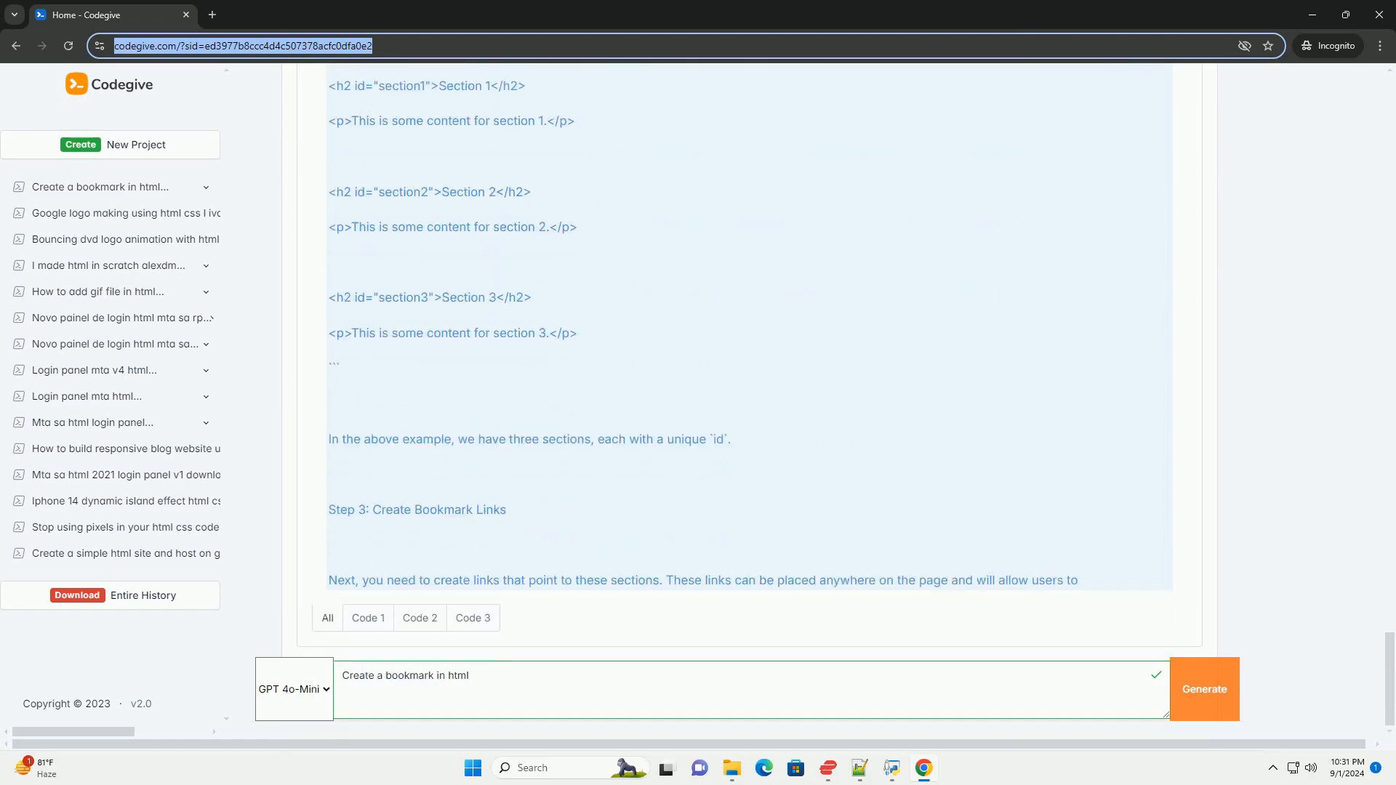
scroll(down, 3)
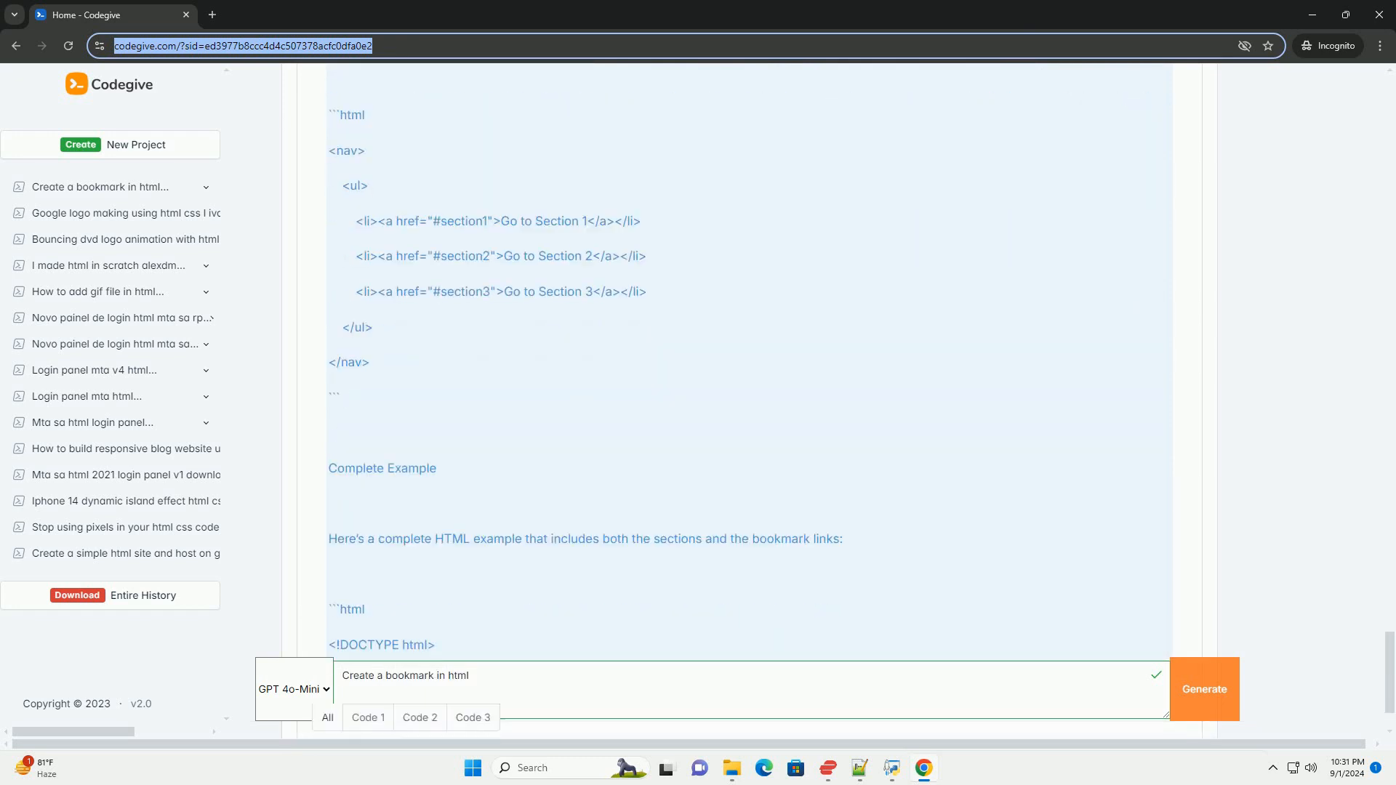
scroll(down, 3)
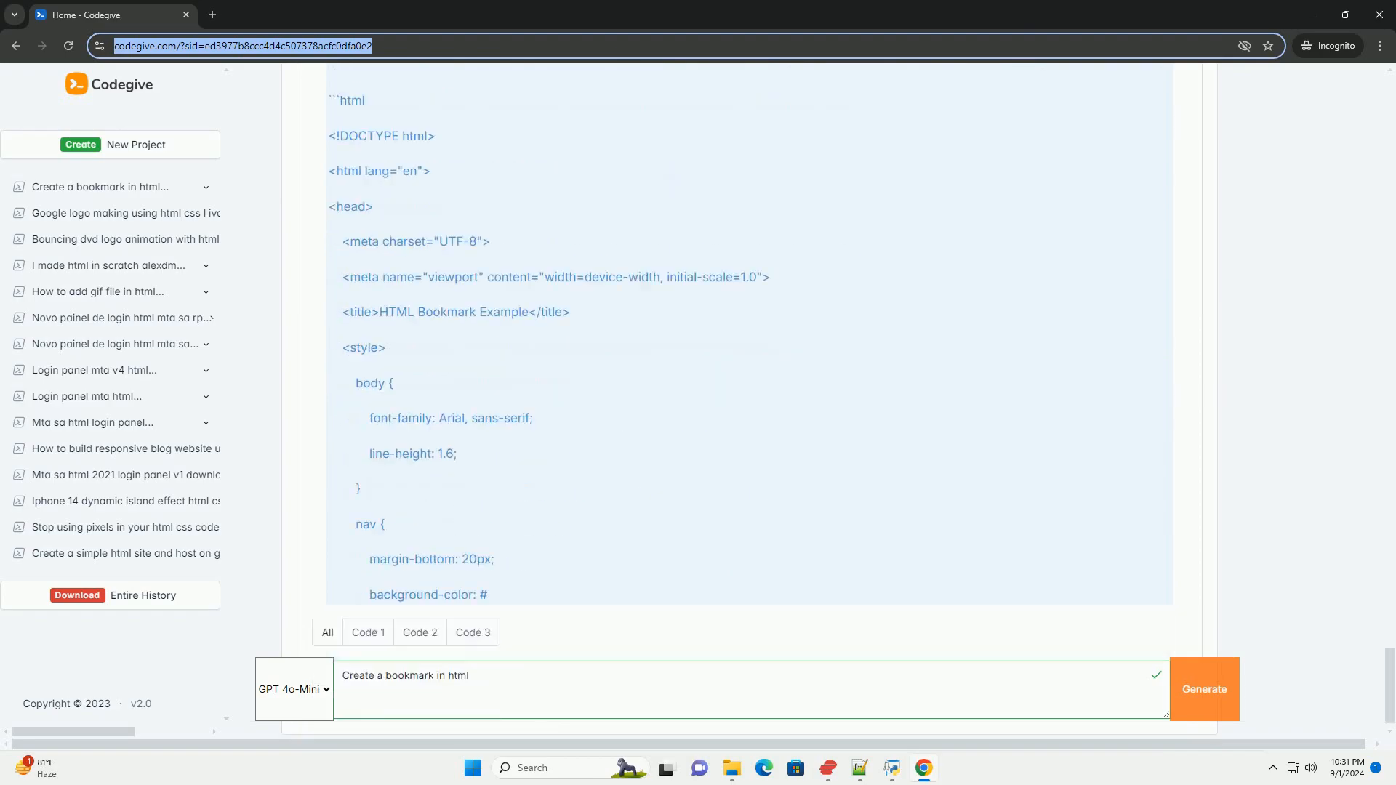
scroll(down, 3)
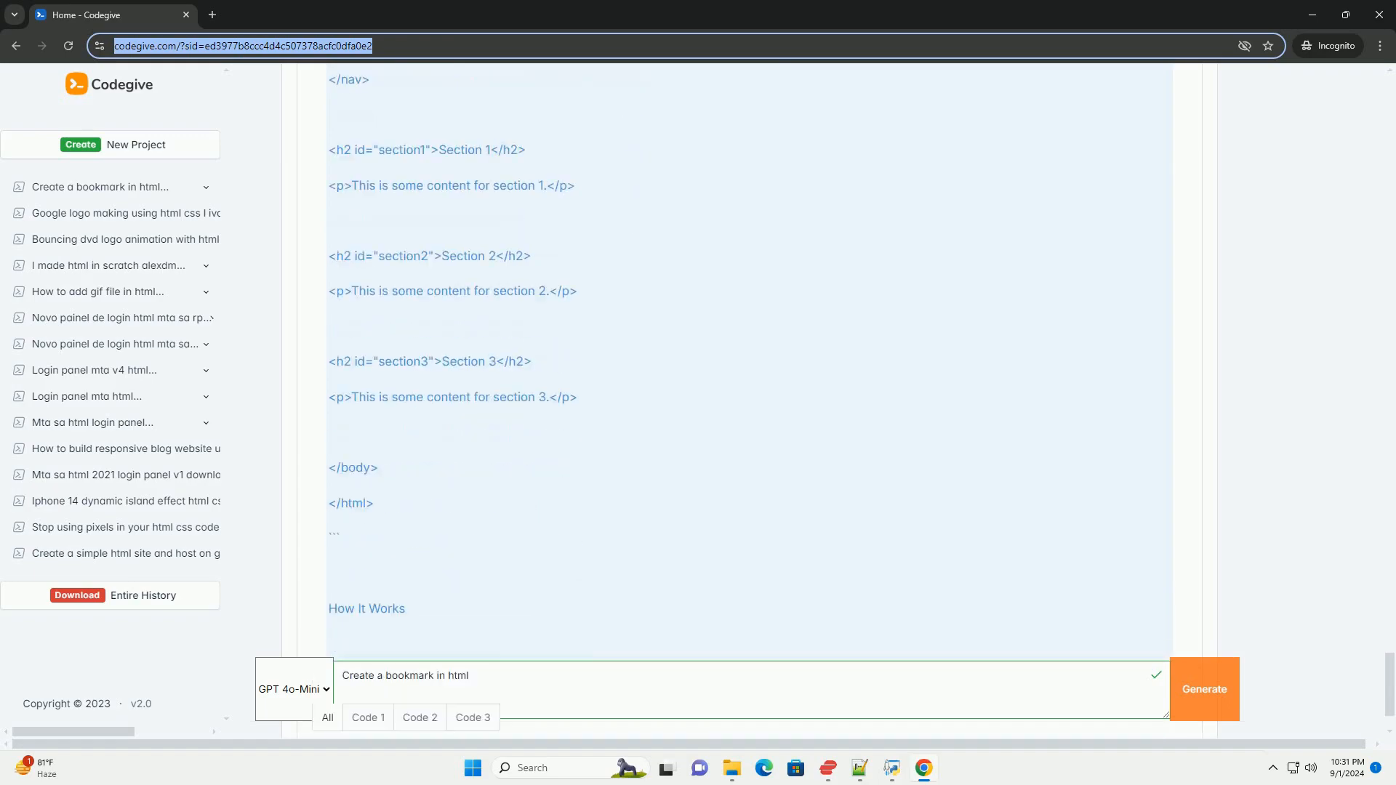
scroll(down, 3)
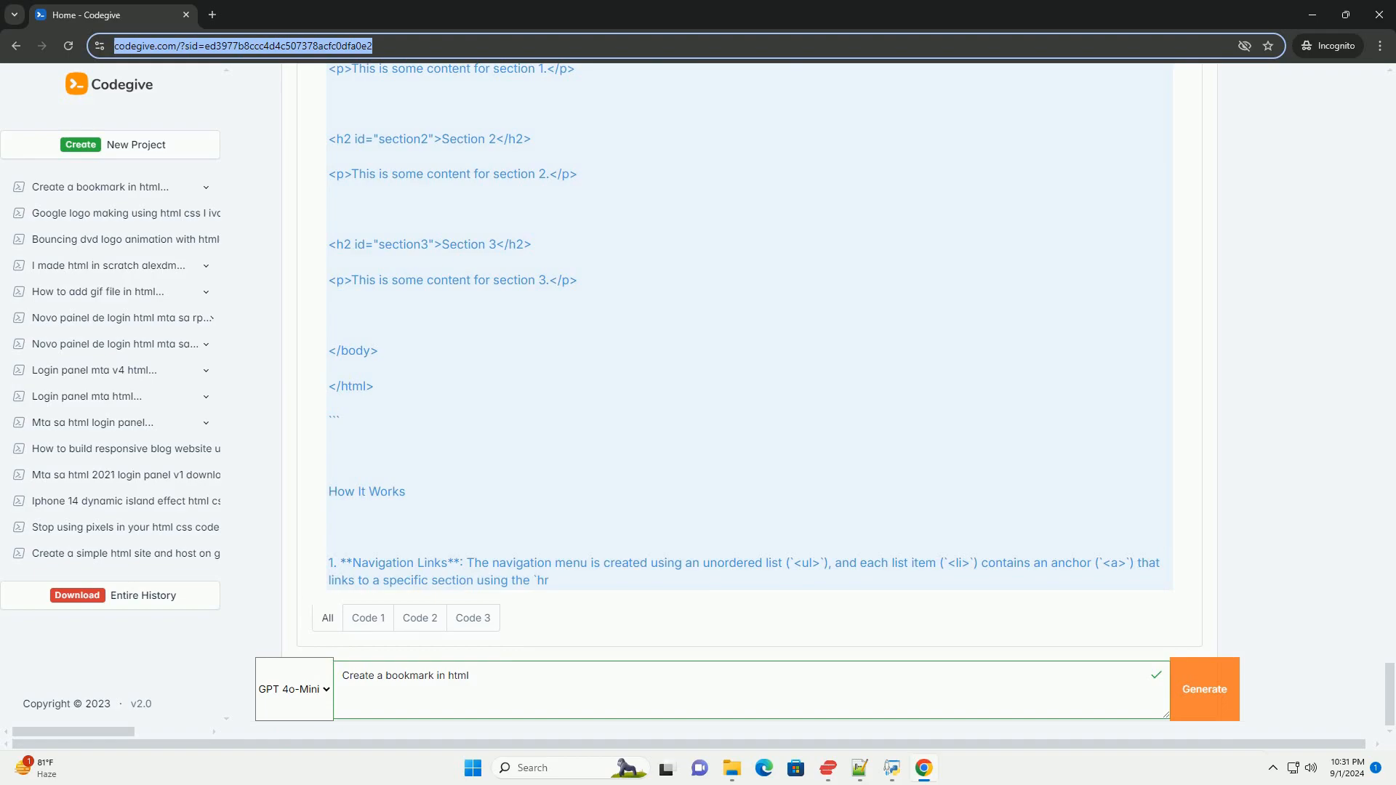
scroll(down, 3)
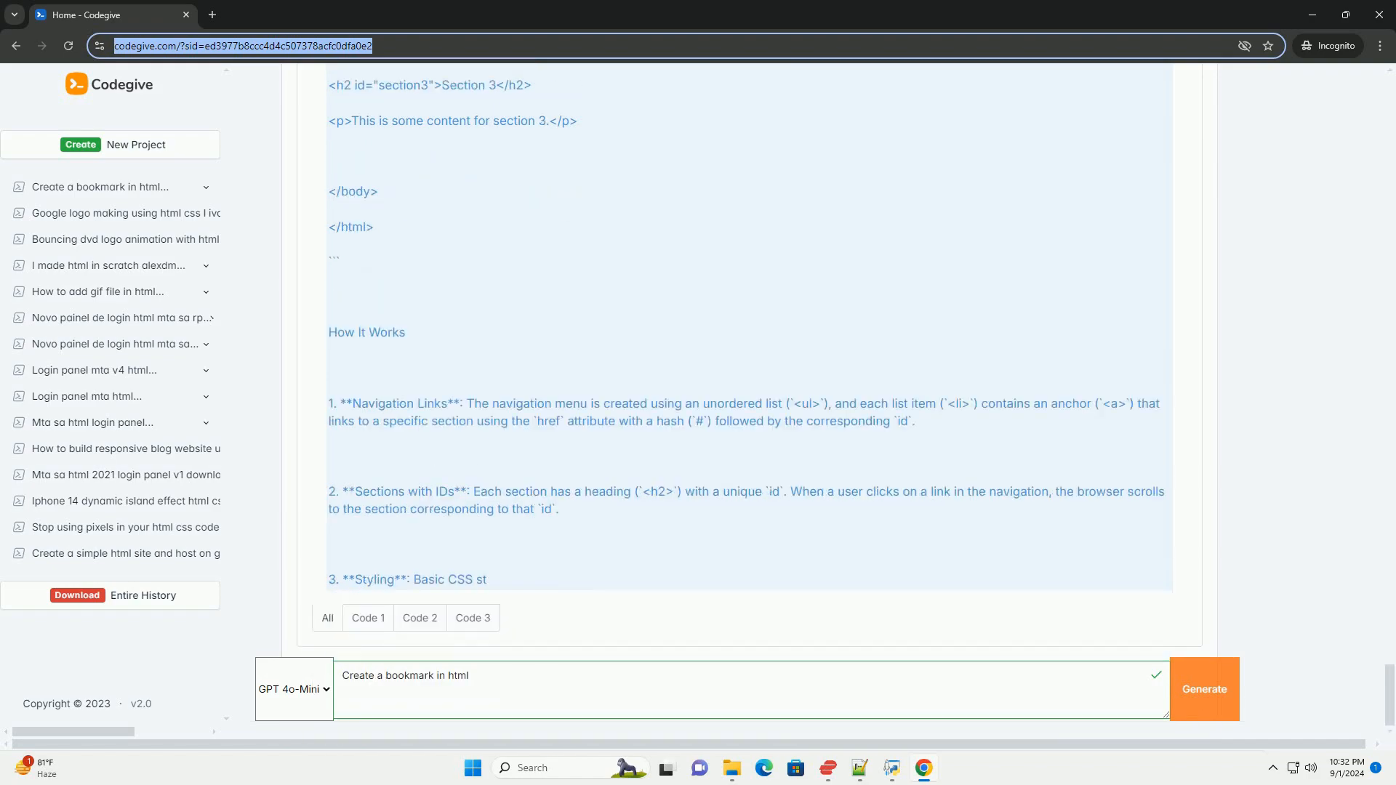
scroll(down, 3)
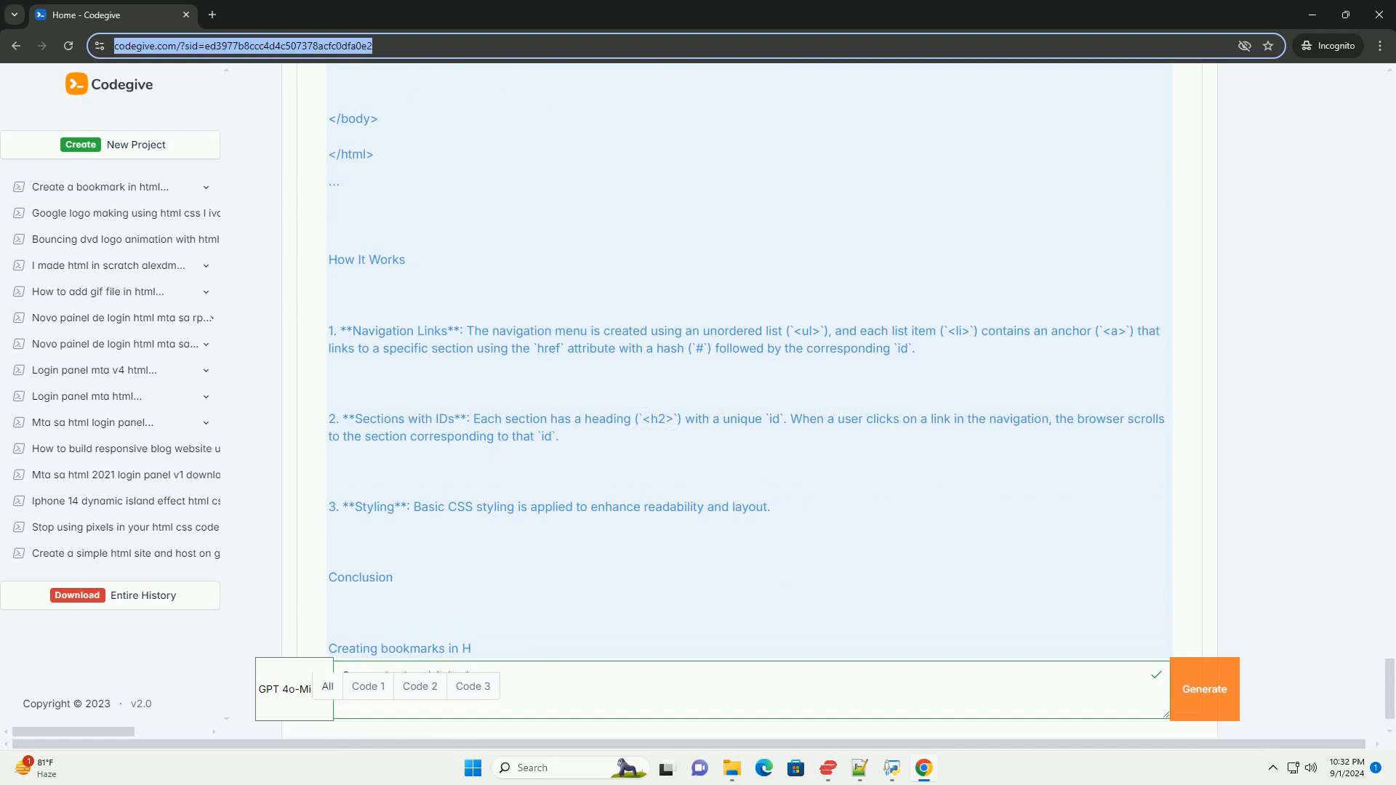